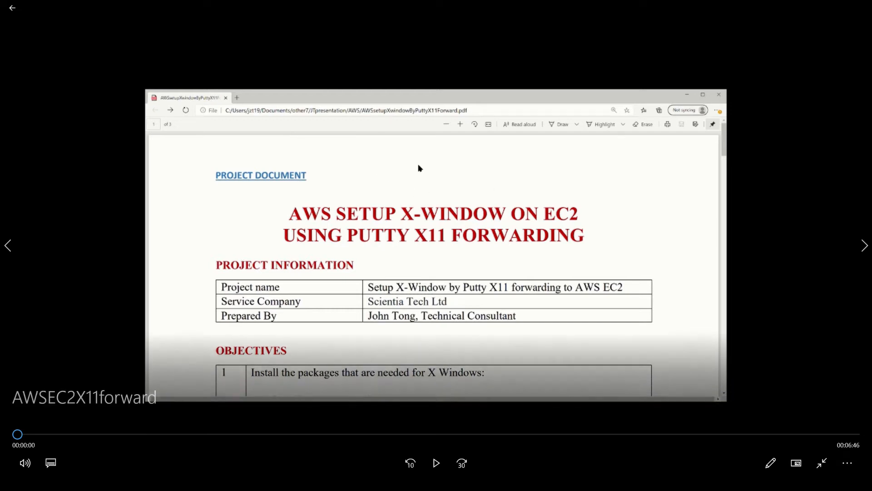
Highlight the X Windows install instruction, the xorg-x11-xauth package name and the Xming download note.
left_click(436, 462)
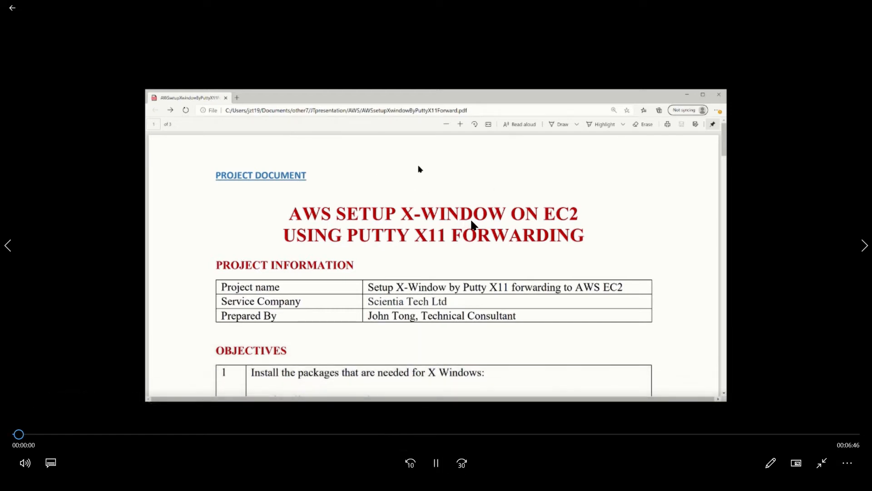
mouse_move(614, 171)
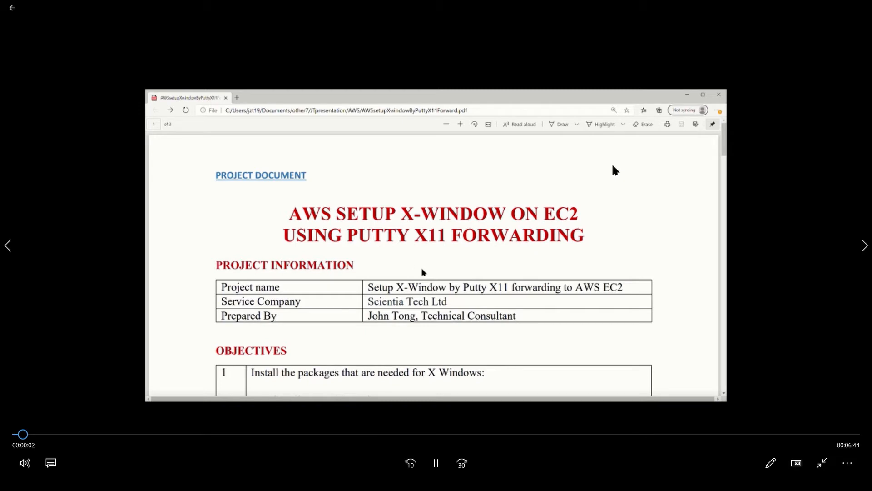
mouse_move(629, 169)
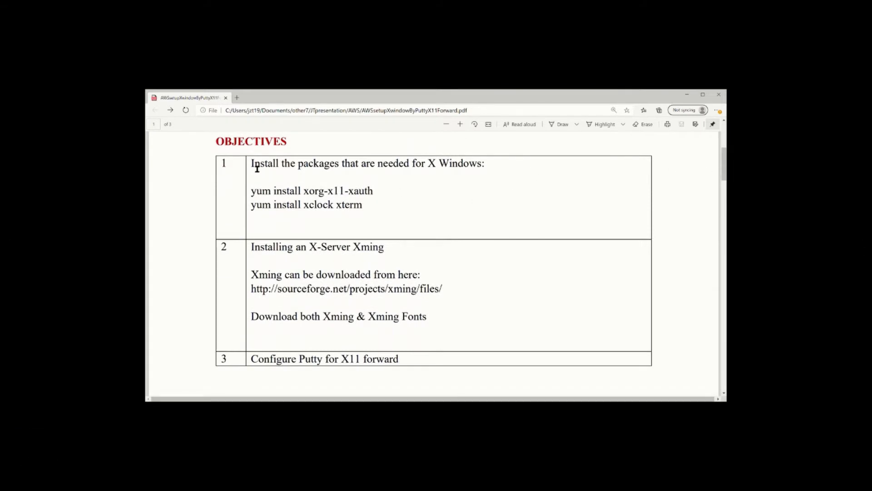
left_click_drag(251, 163, 485, 163)
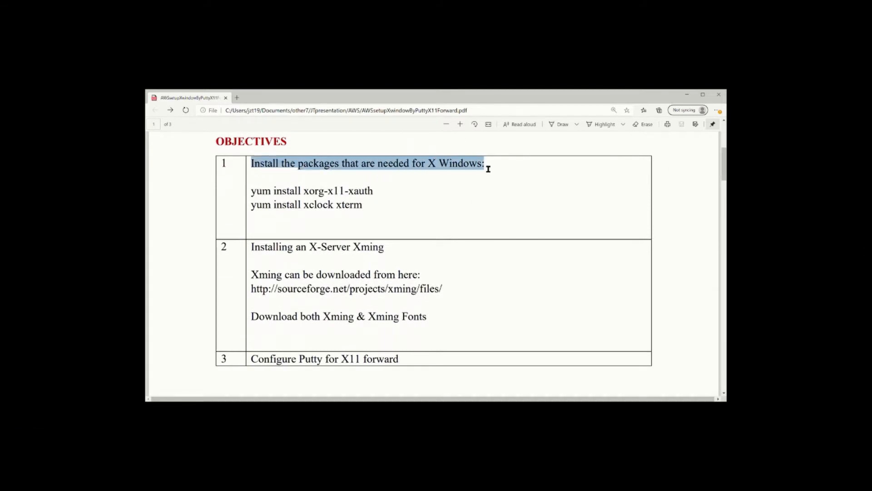
left_click(311, 190)
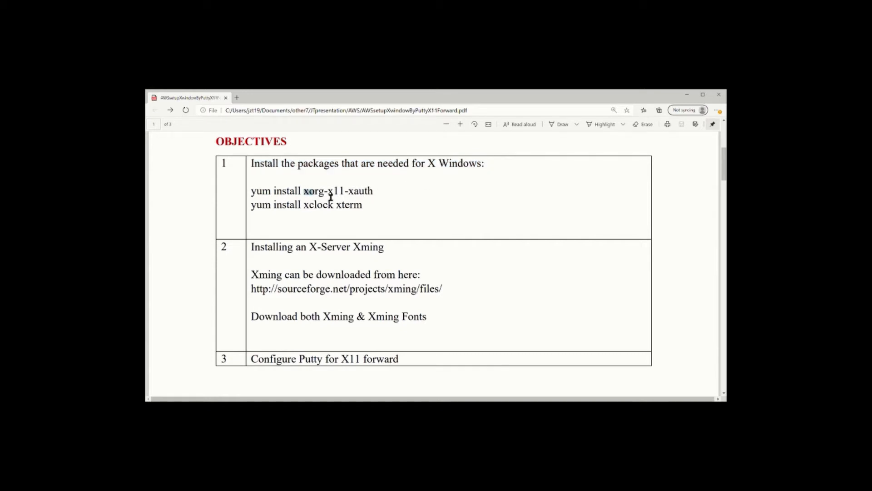
left_click_drag(302, 205, 361, 204)
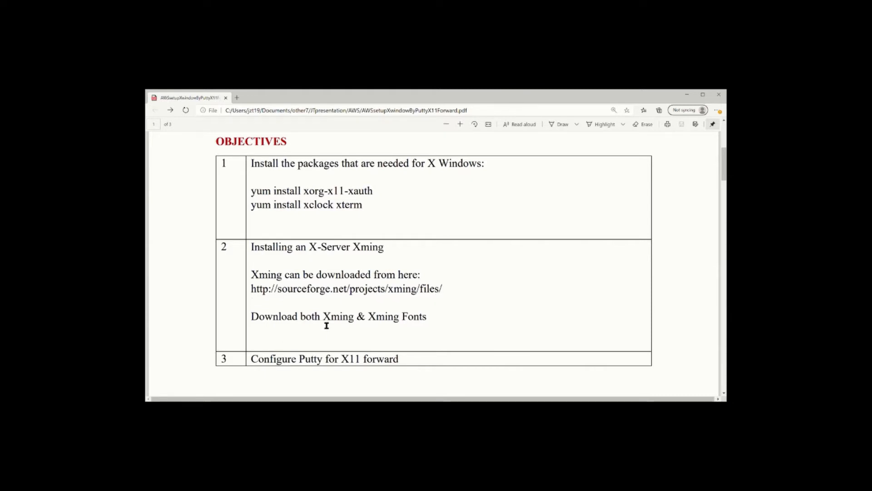
left_click_drag(321, 316, 426, 316)
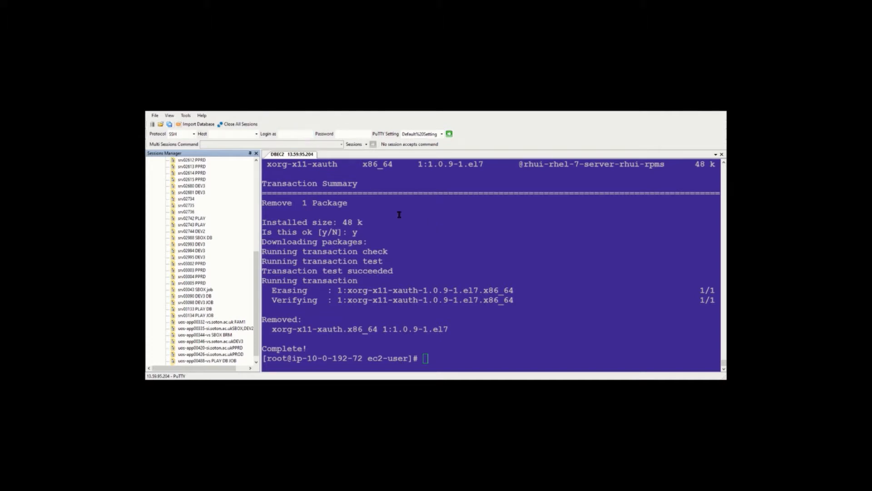
Reinstall xorg-x11-xauth with yum and confirm with y.
type("yum install xorg-x11-xauth")
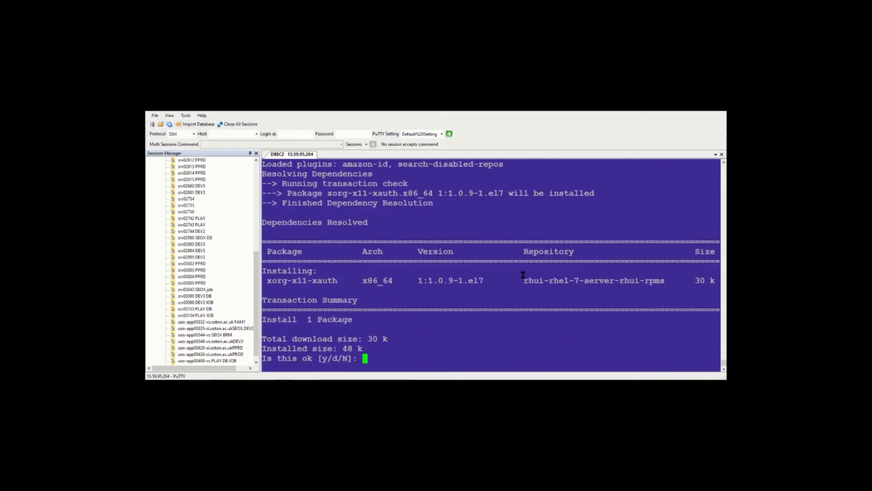
type("y")
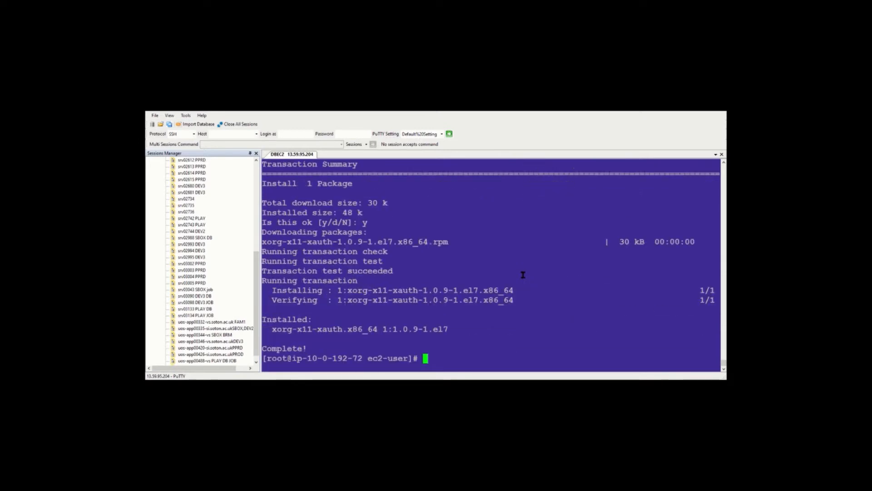
key("Return")
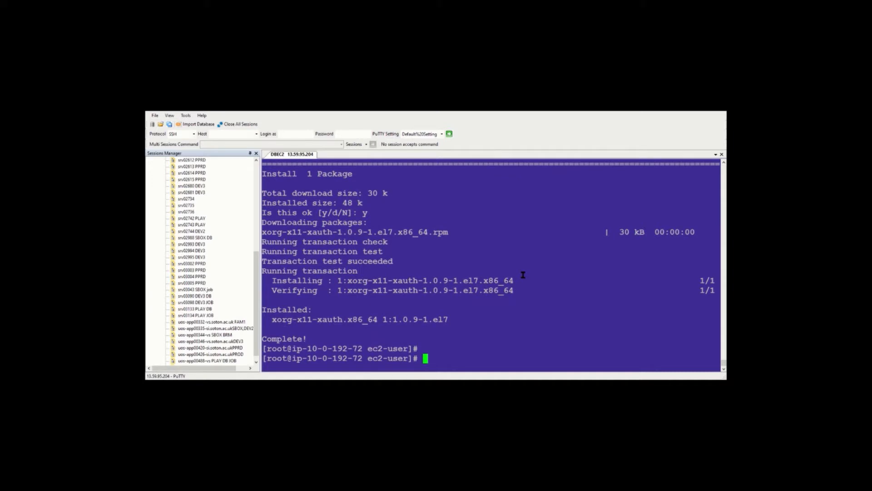
Run yum install xclock (xorg-x11-apps and xterm) and confirm the dependencies with y.
type("yum")
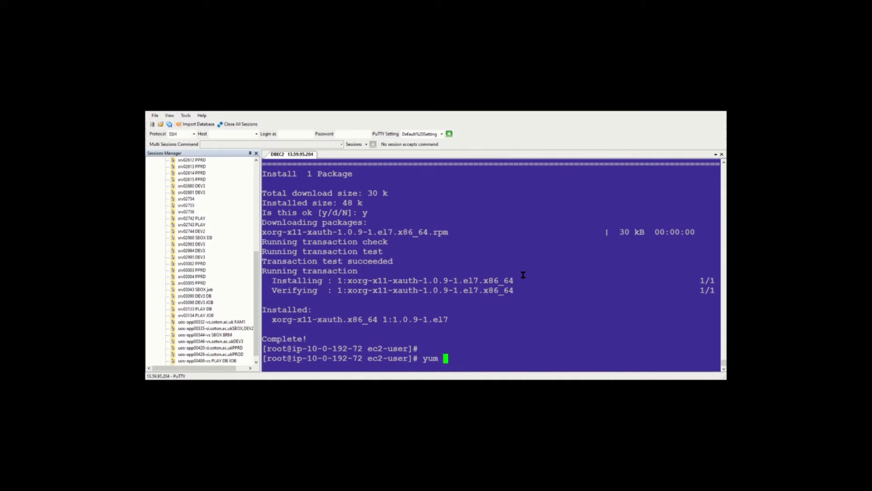
type("install")
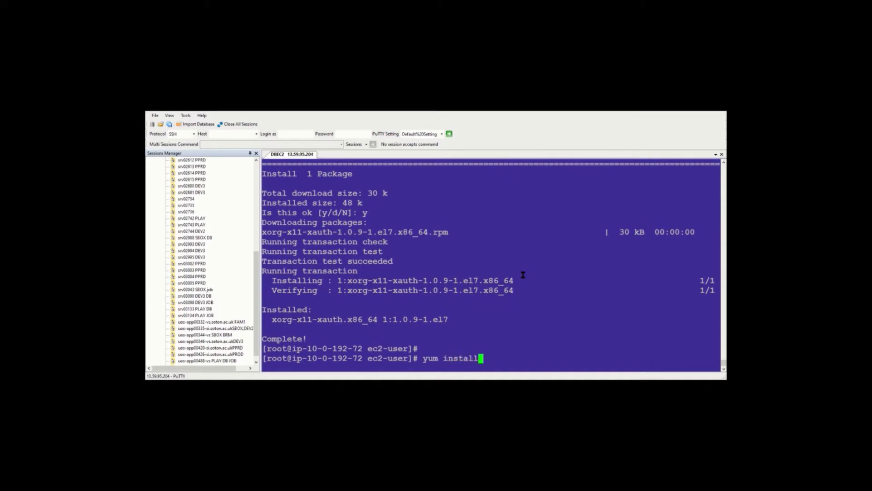
type("xcl")
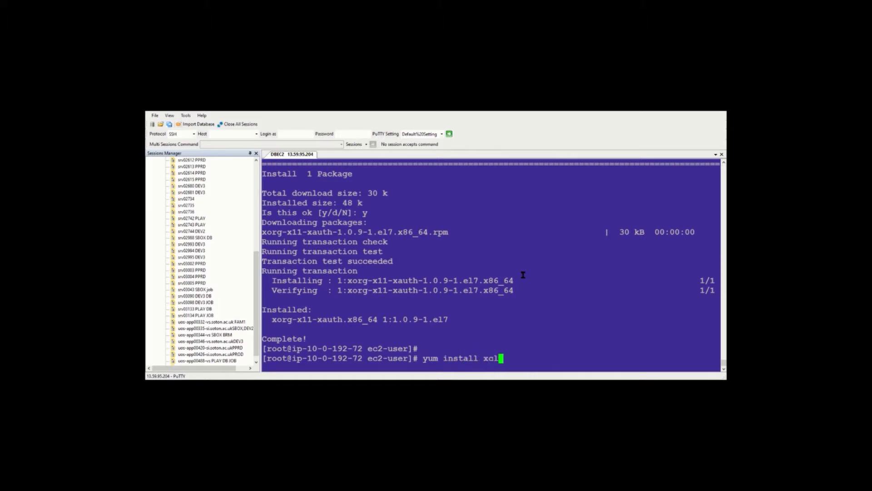
type("ock")
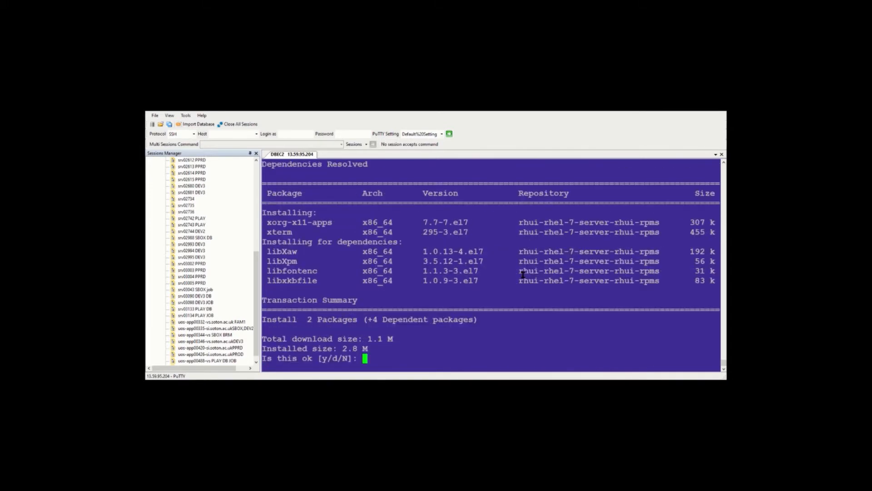
type("y")
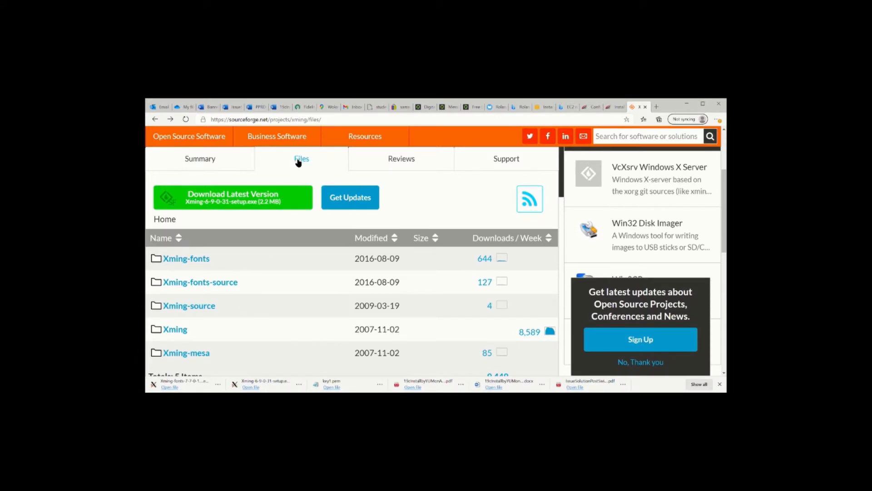
Show the Xming project's Files listing on SourceForge.
left_click(294, 119)
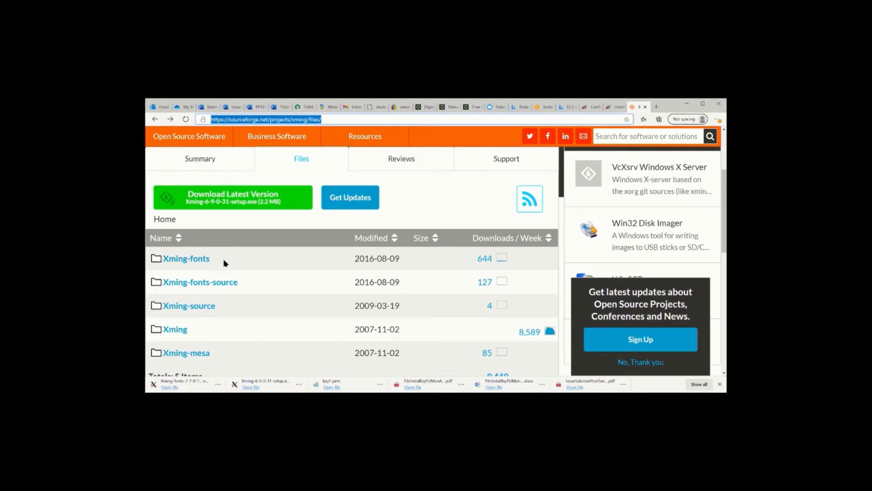
mouse_move(296, 351)
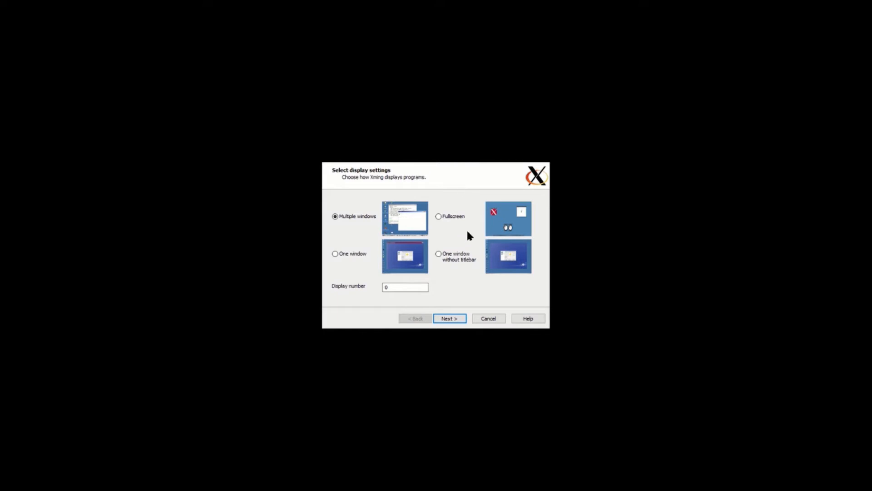
Continue XLaunch with Multiple windows on display number 0.
left_click(449, 318)
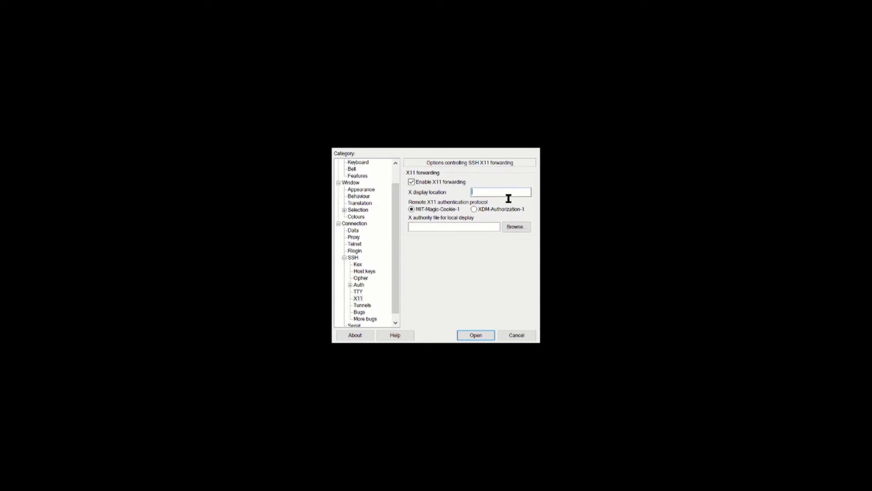
Enter localhost:0 as the X display location for PuTTY X11 forwarding.
type("localhost:0")
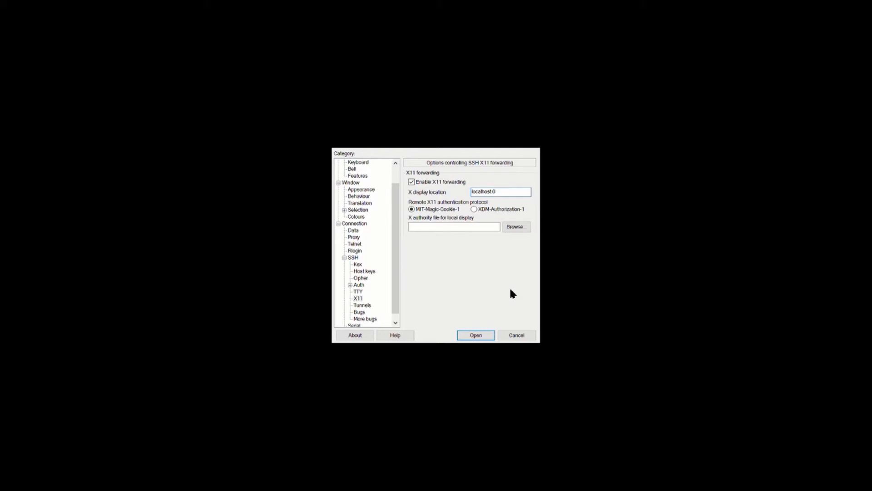
mouse_move(403, 231)
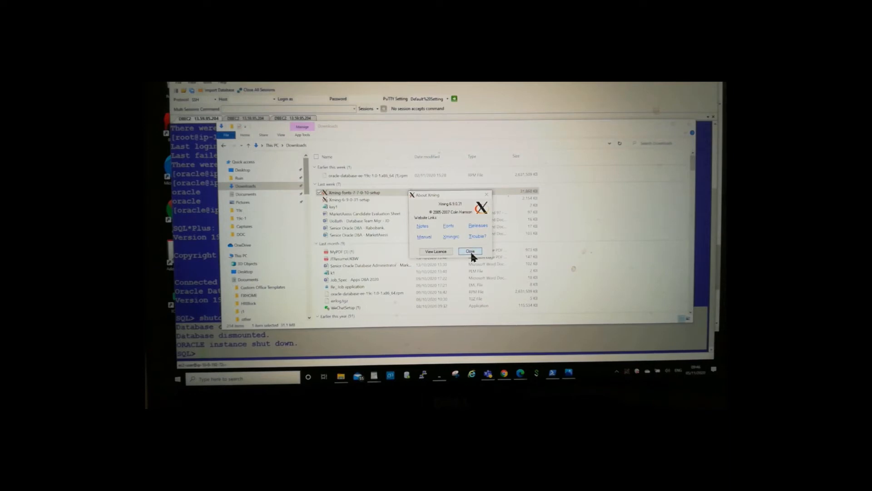
Close the About Xming version dialog.
left_click(470, 251)
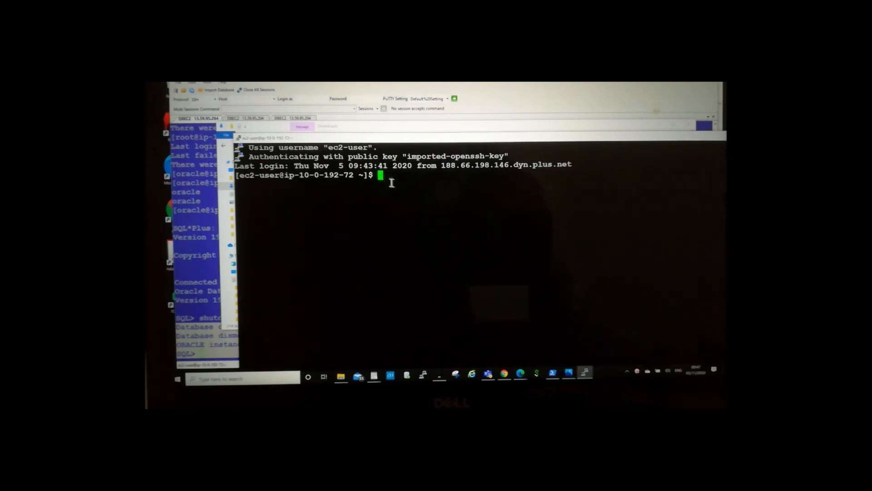
Launch firefox from the ec2-user shell over X11.
type("firefox")
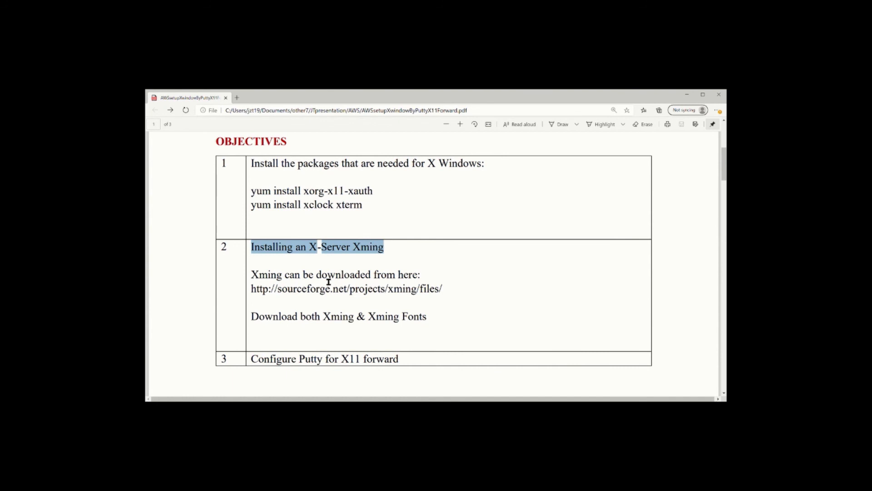
mouse_move(415, 299)
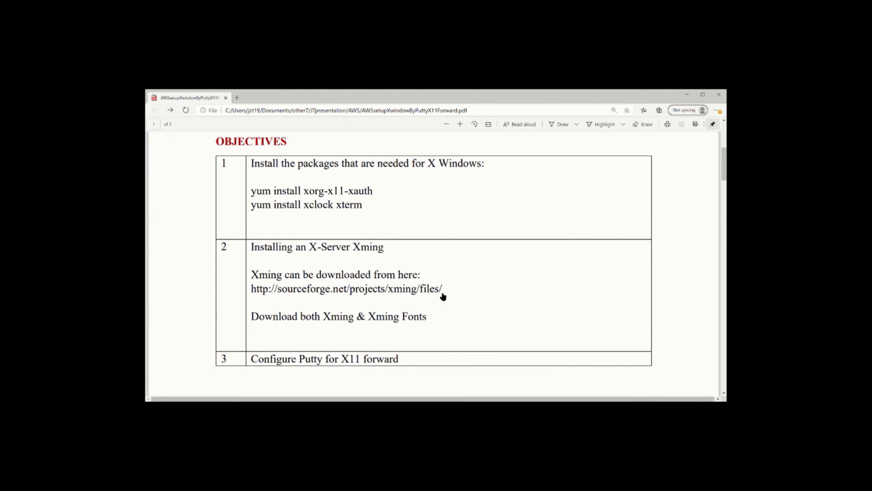
left_click_drag(322, 316, 388, 316)
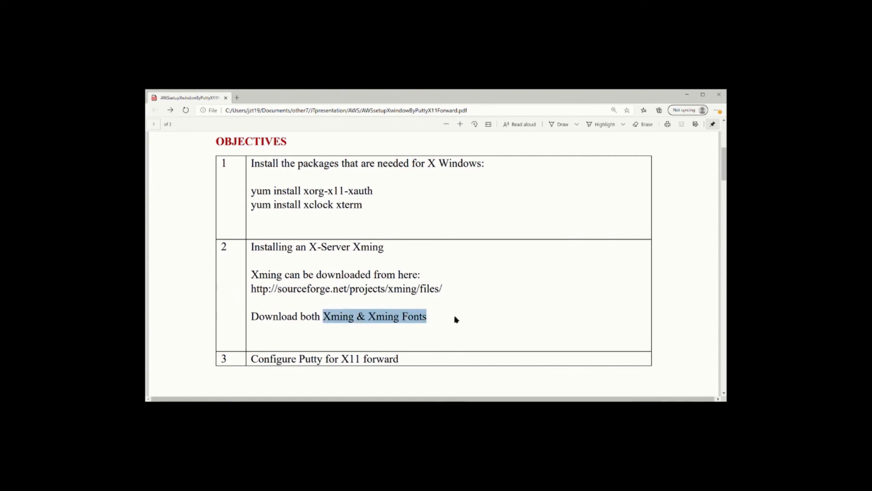
mouse_move(408, 355)
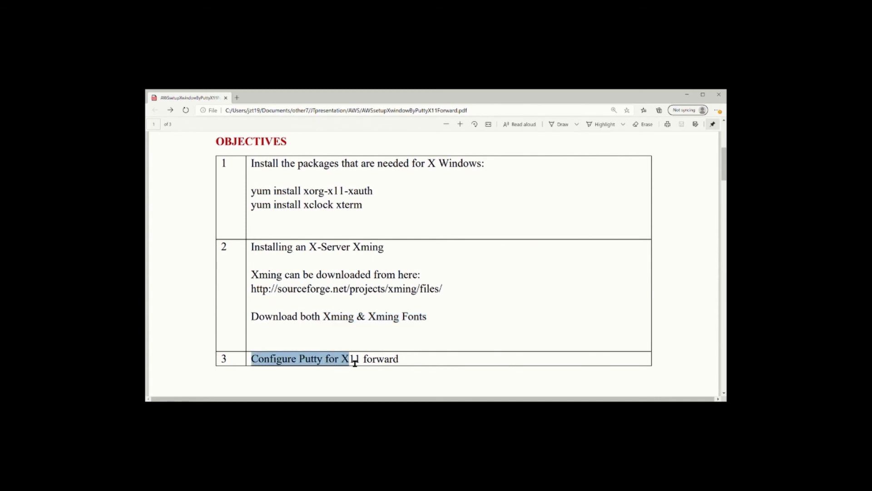
left_click_drag(348, 359, 399, 359)
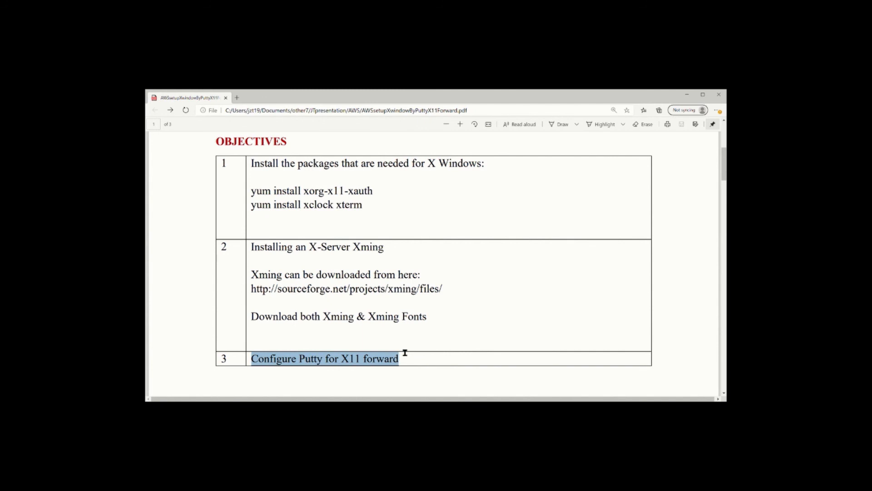